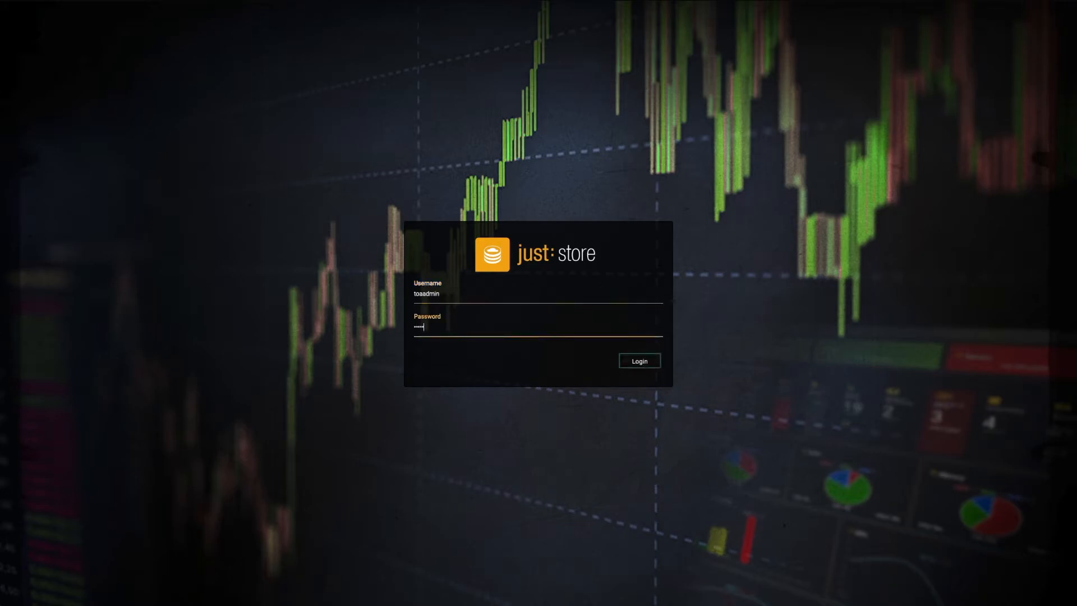
# - Log in to the just:store dashboard with the administrator credentials
pyautogui.click(638, 360)
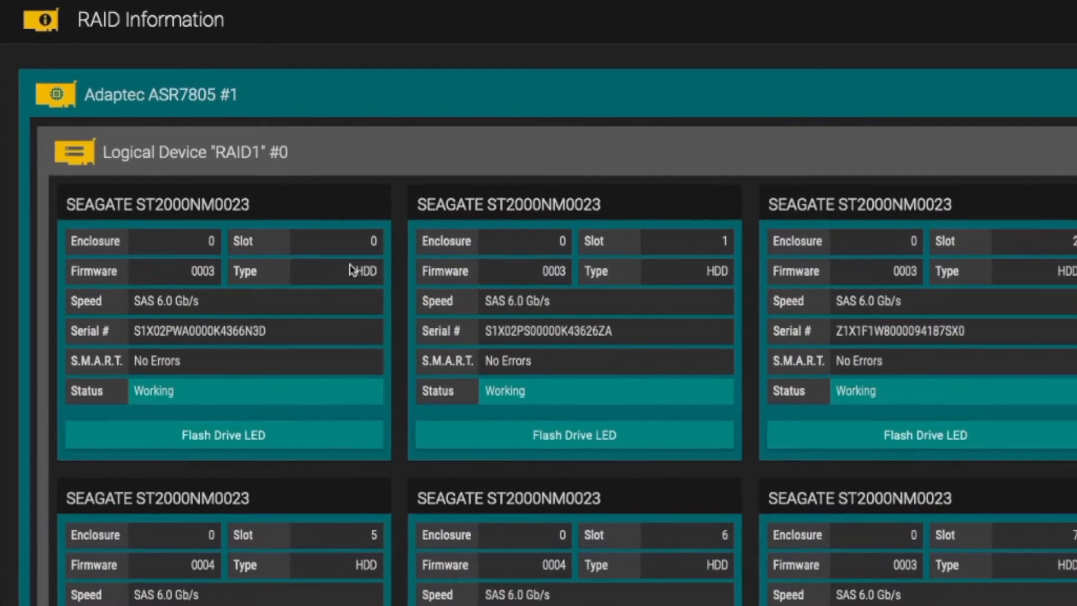
pyautogui.moveTo(216, 250)
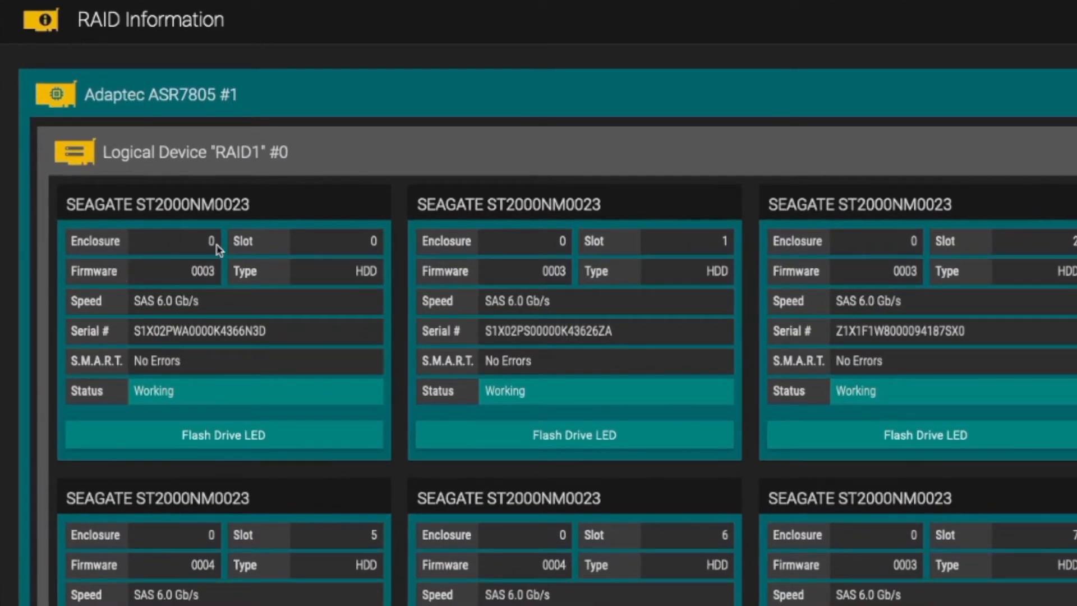
pyautogui.moveTo(90, 285)
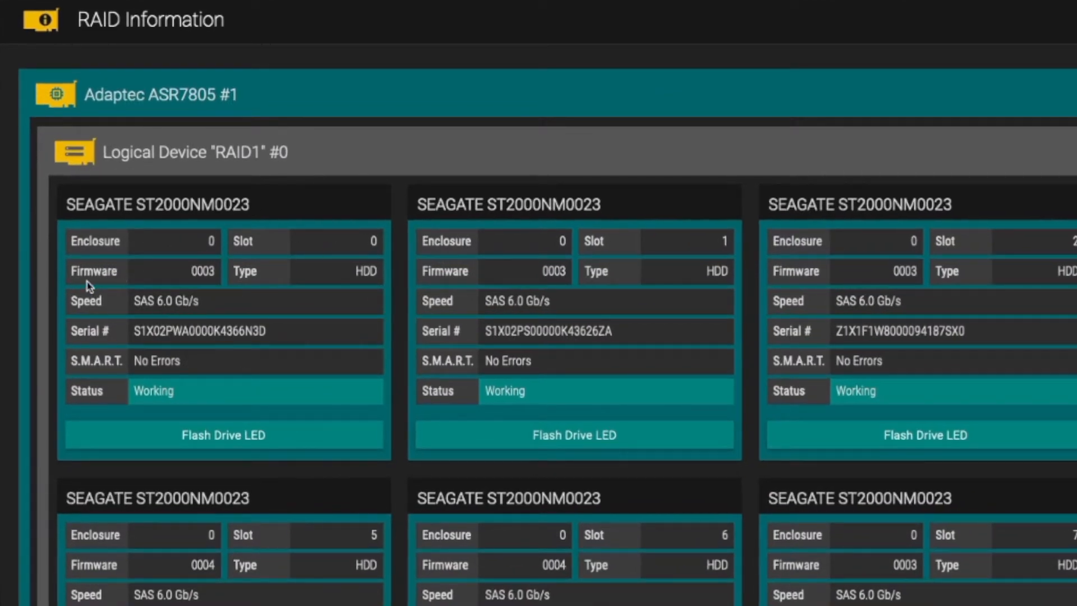
pyautogui.moveTo(275, 314)
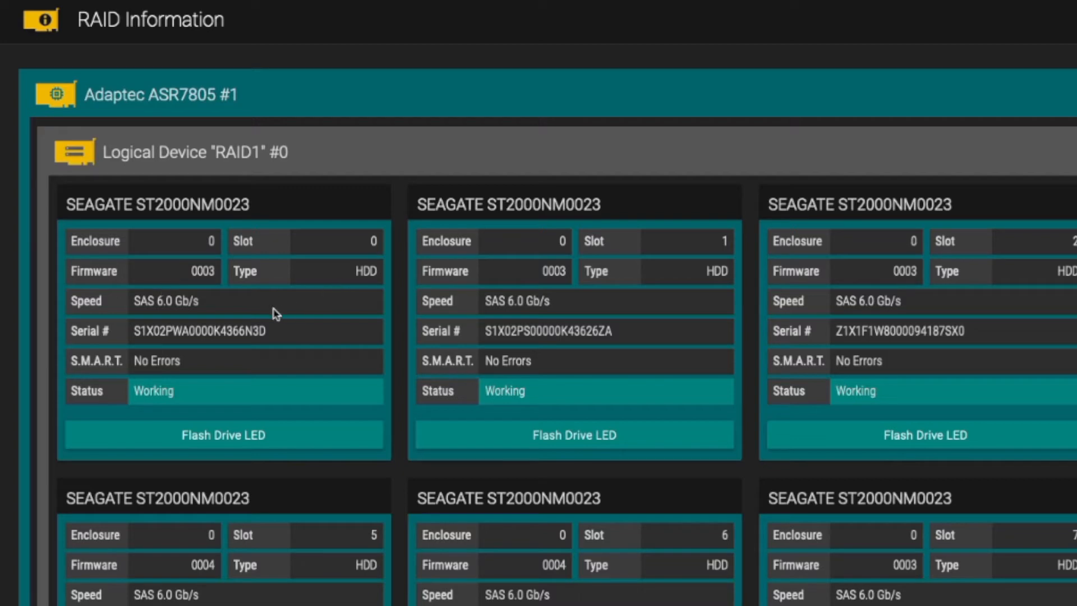
pyautogui.moveTo(183, 318)
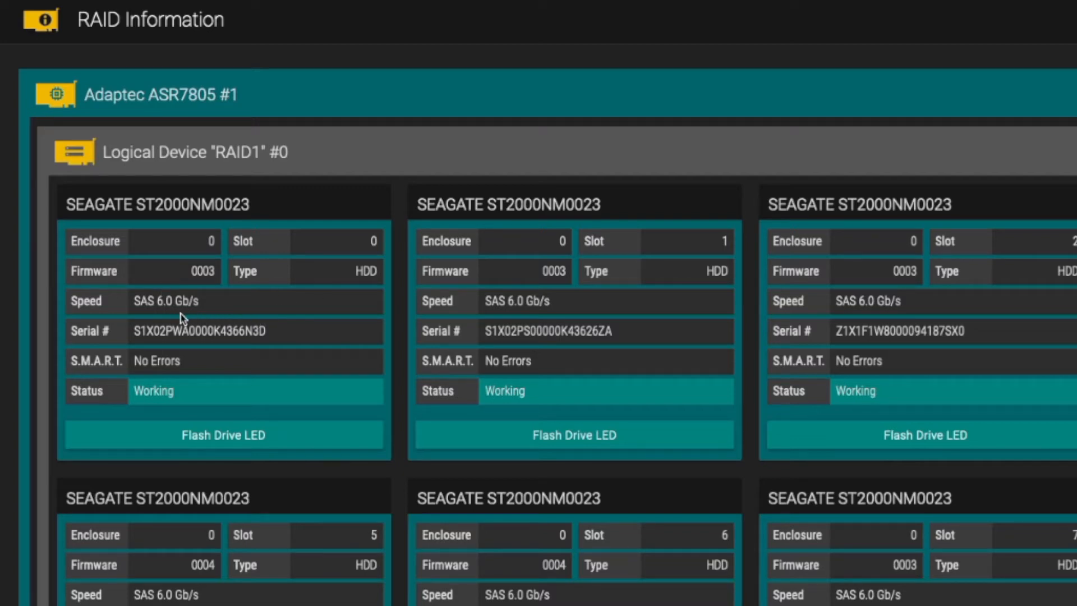
pyautogui.moveTo(172, 369)
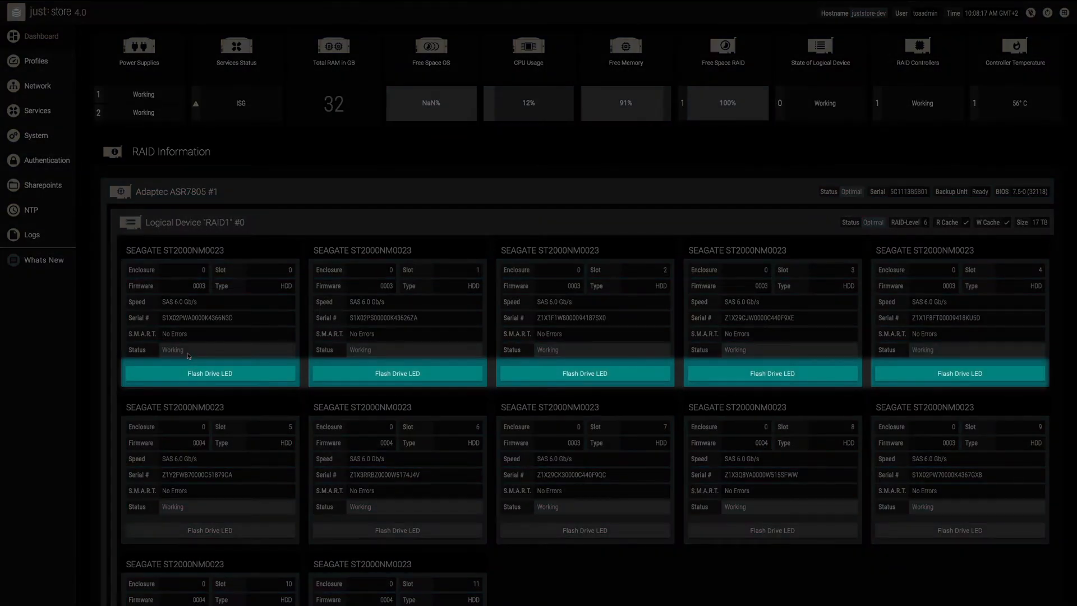
# - Start Flash Drive LED for the Seagate drive in enclosure 0, slot 0
pyautogui.click(210, 373)
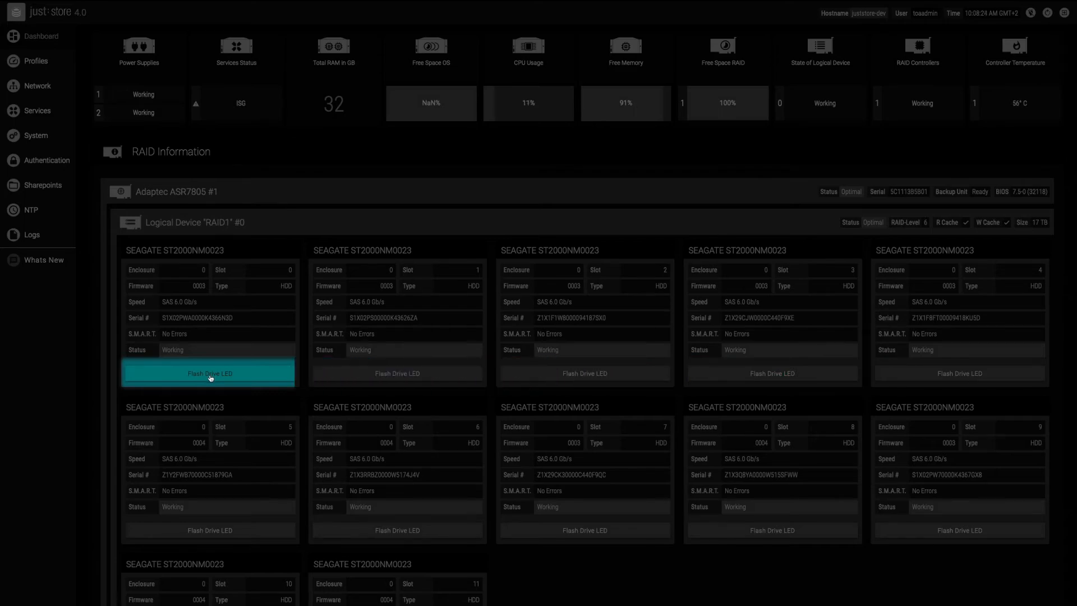
pyautogui.click(210, 372)
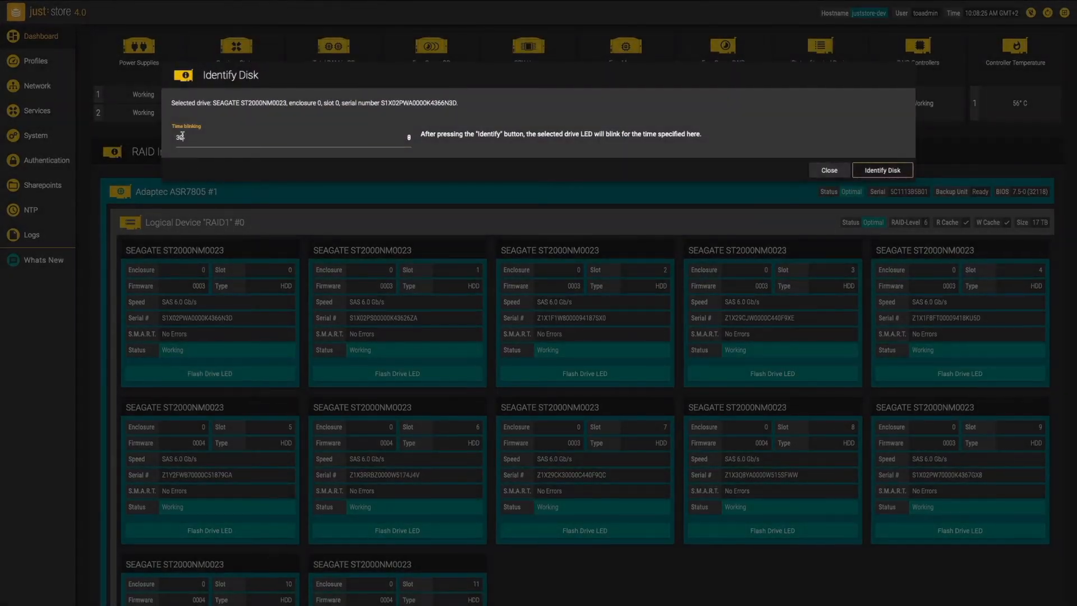